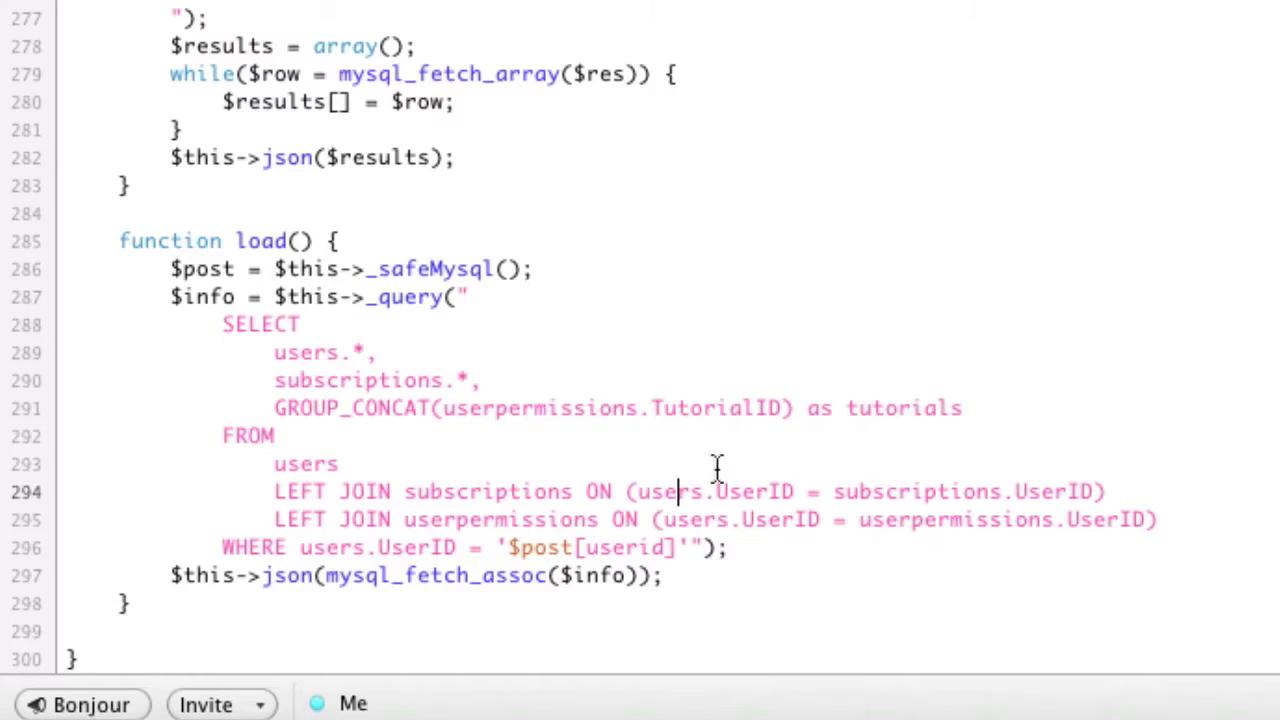
# Step: Browse the userPermissions rows for UserID 24995 and the users table in the query's select list
pyautogui.doubleClick(350, 408)
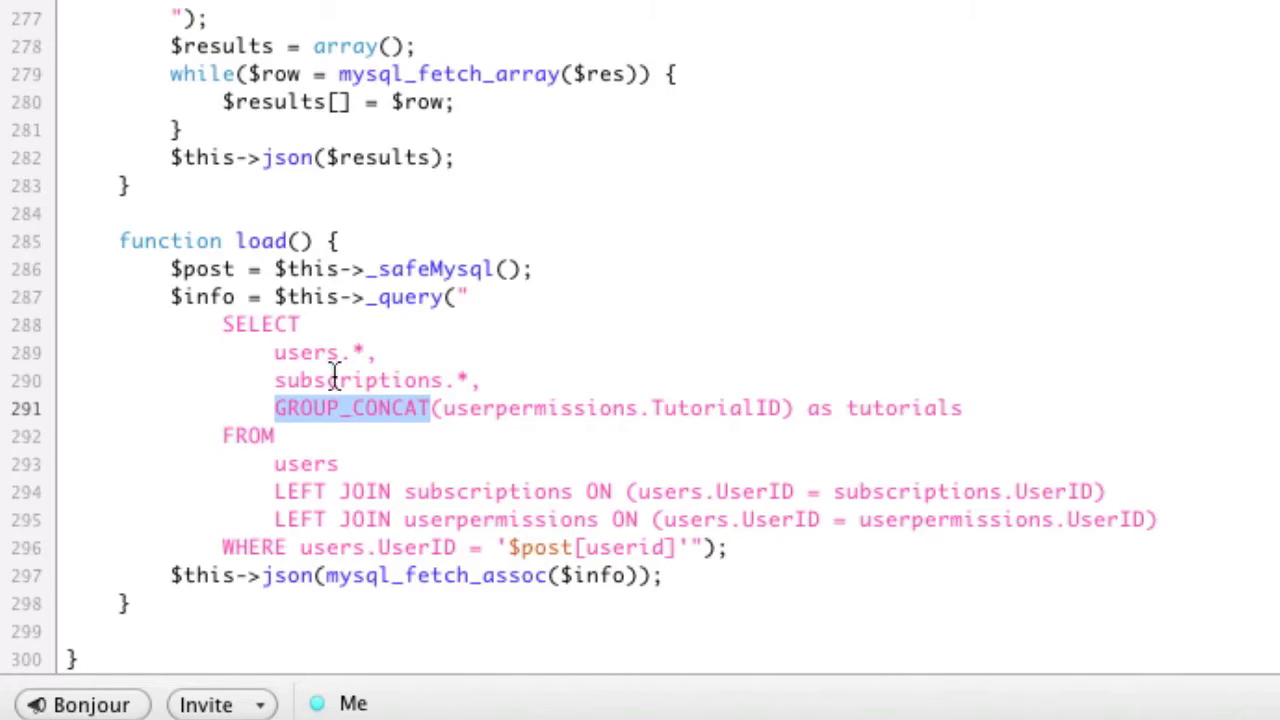
pyautogui.doubleClick(304, 352)
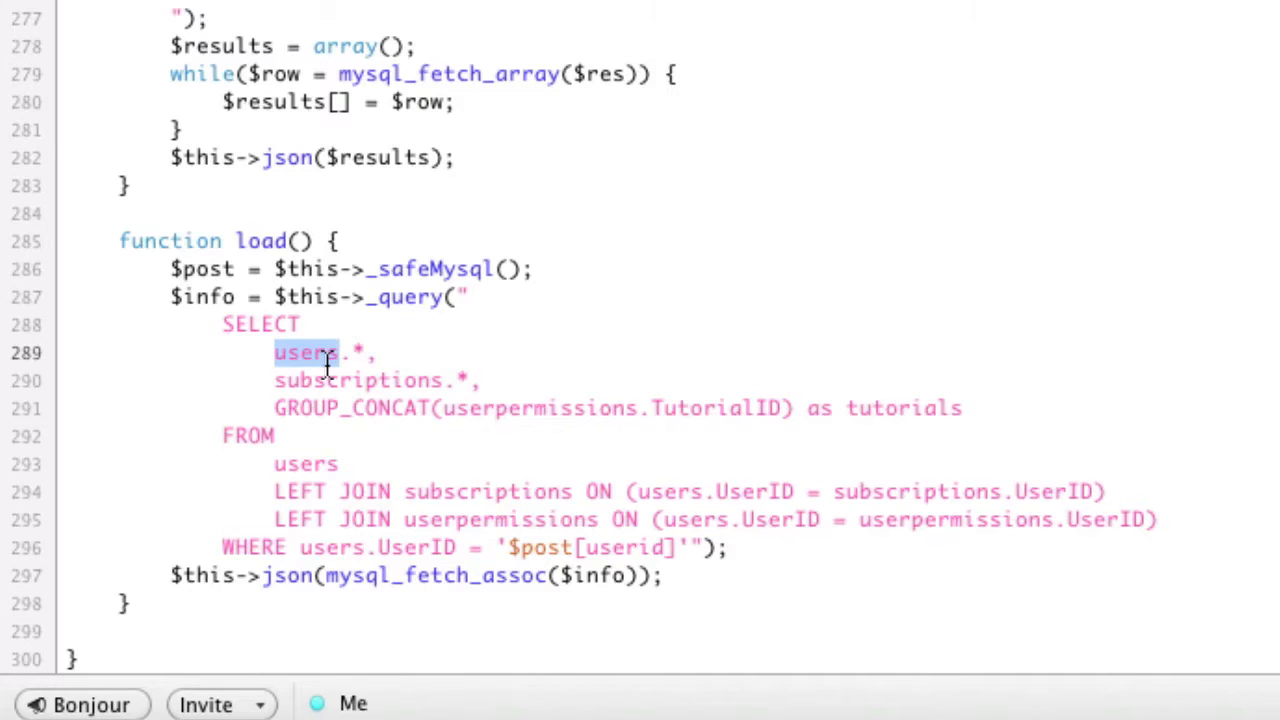
pyautogui.scroll(3)
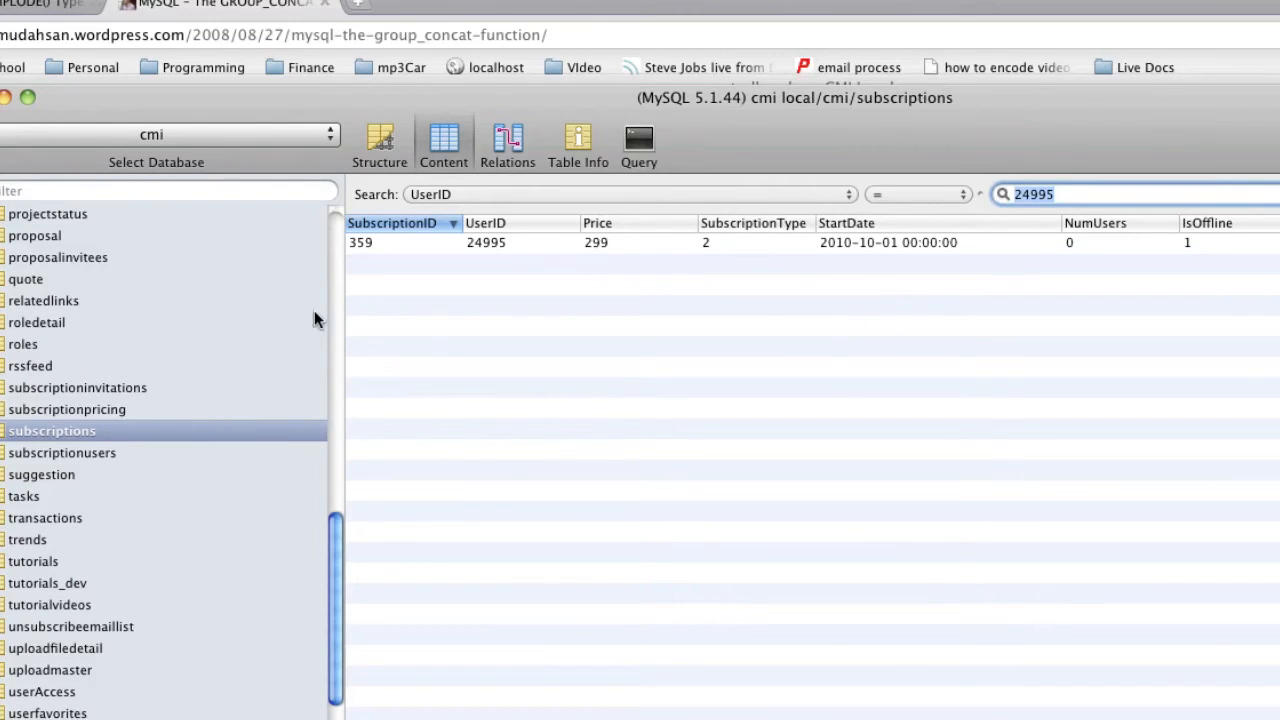
pyautogui.moveTo(604, 30)
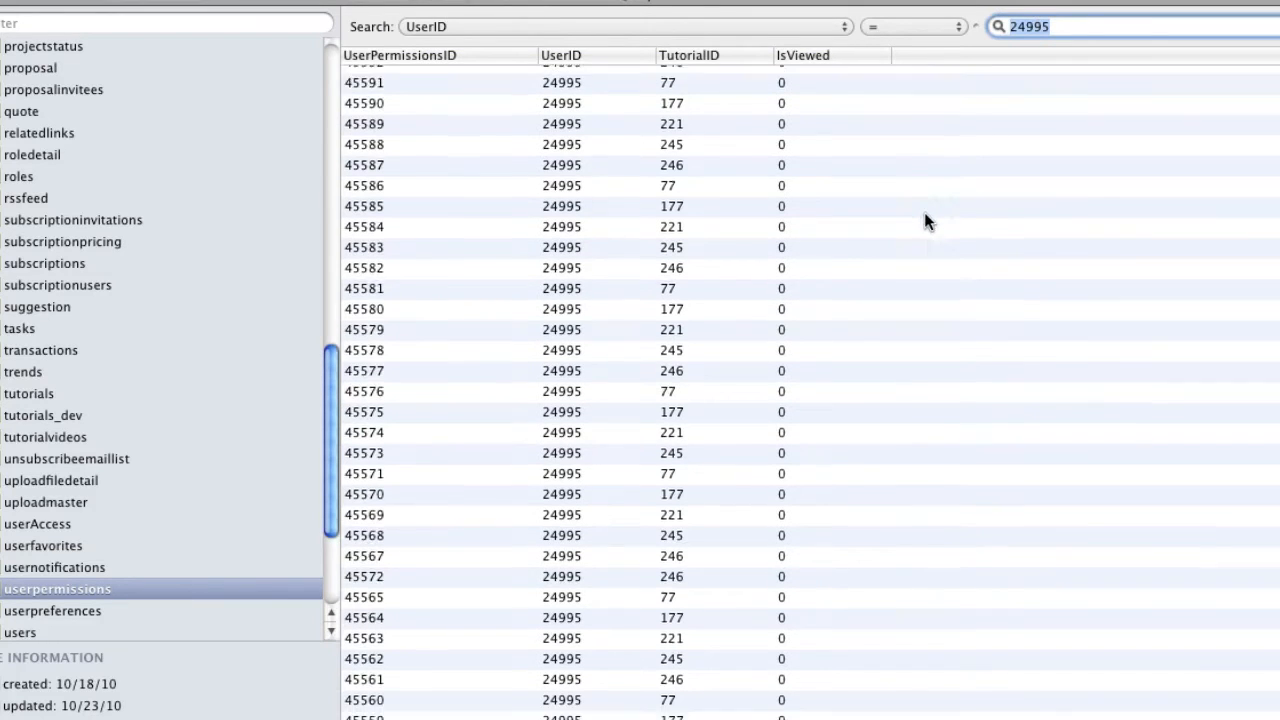
pyautogui.scroll(-3)
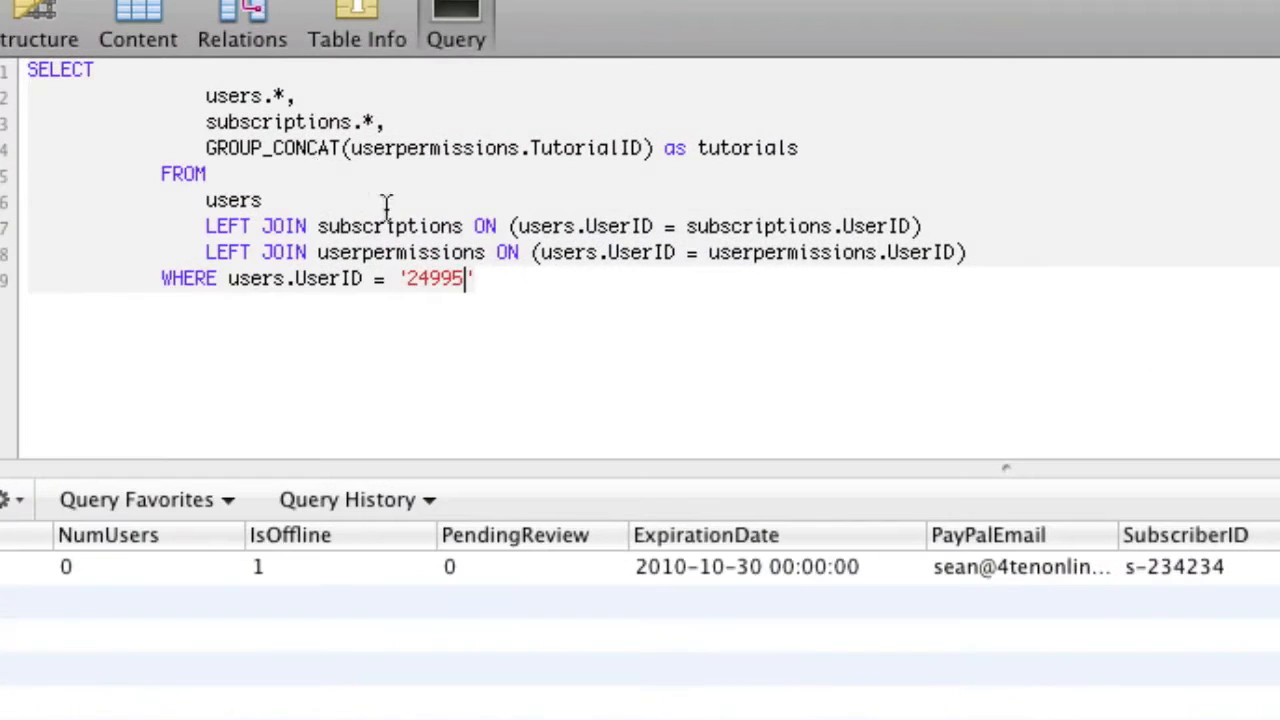
# Step: Delete the GROUP_CONCAT(...) as tutorials line above the userpermissions join
pyautogui.doubleClick(272, 148)
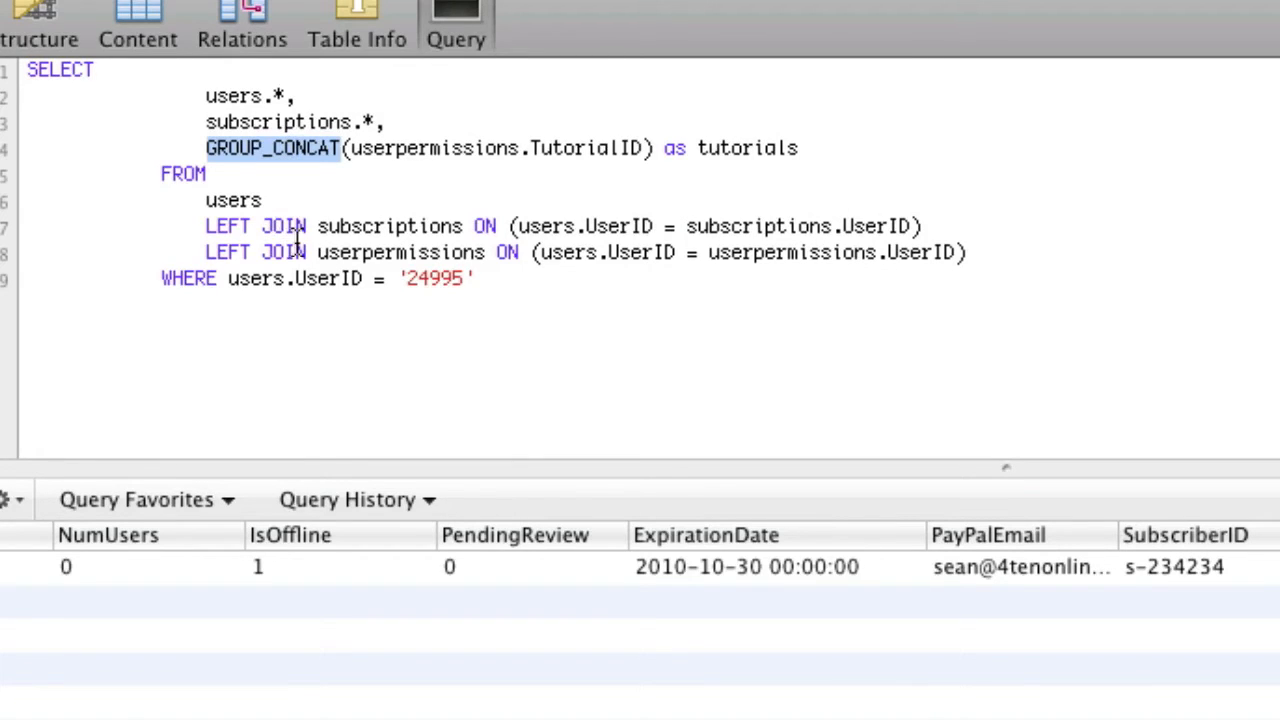
pyautogui.doubleClick(400, 252)
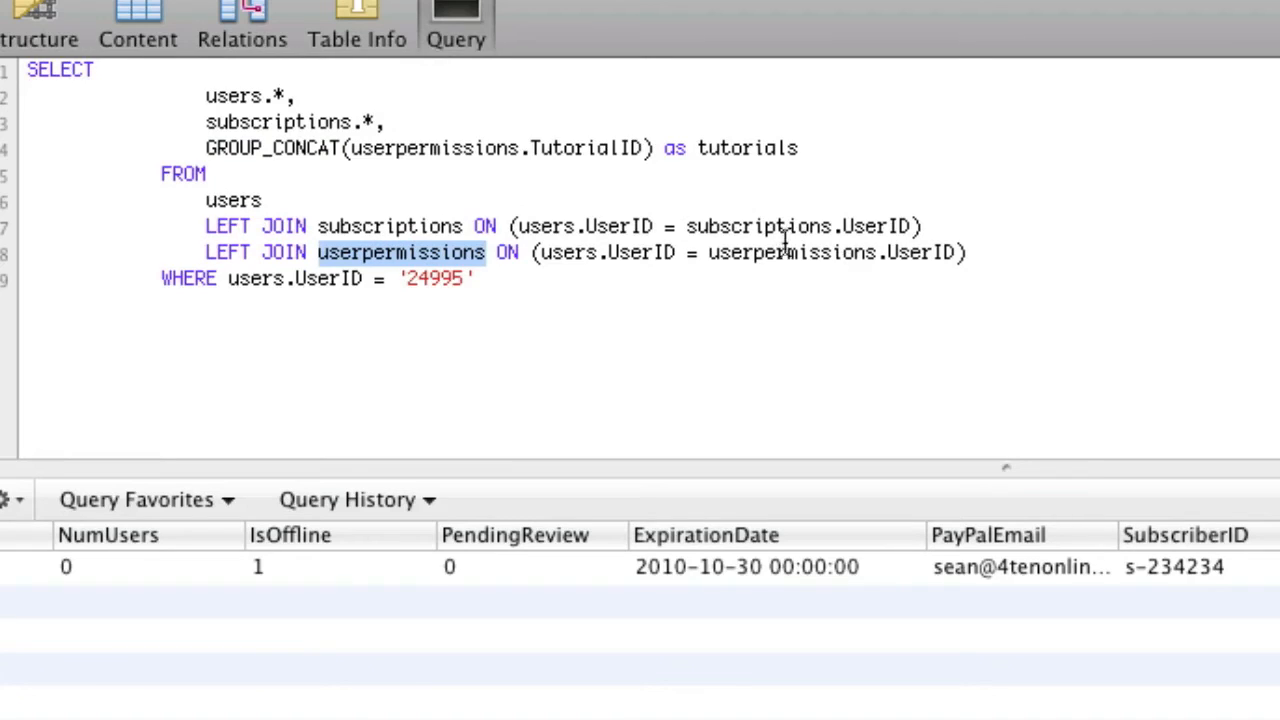
pyautogui.moveTo(770, 236)
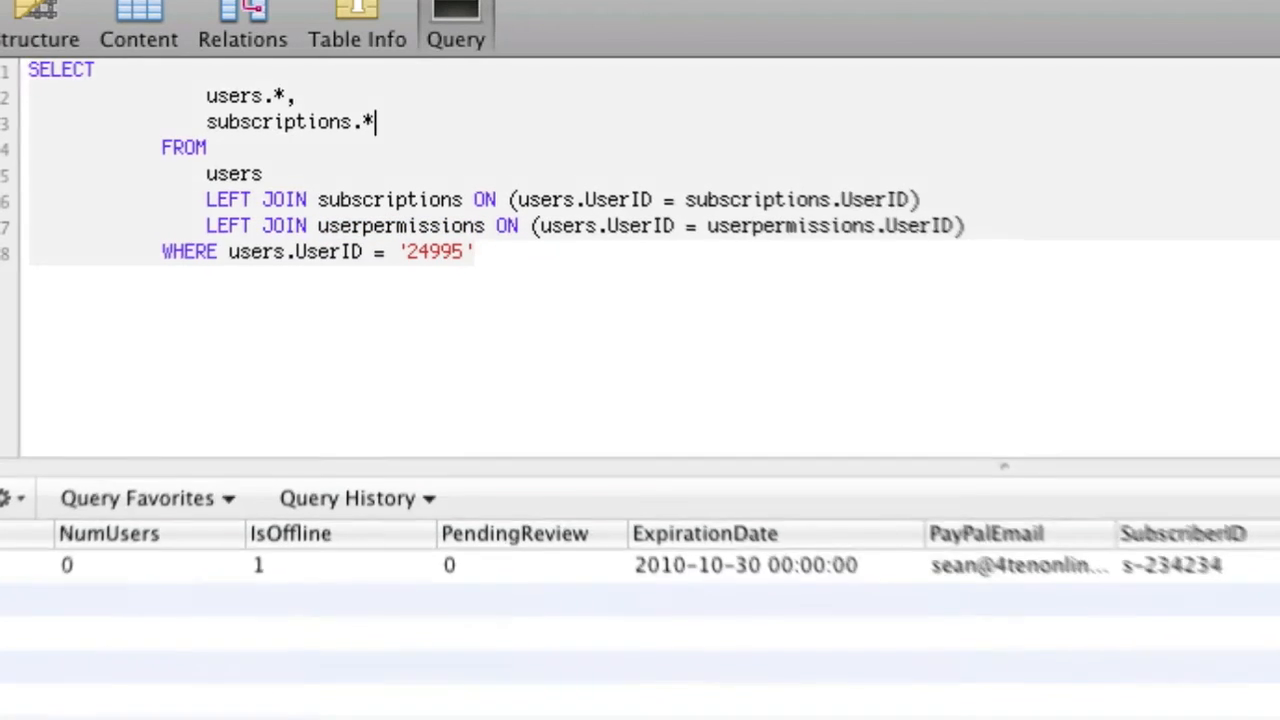
# Step: Run the query without GROUP_CONCAT and inspect the many repeated joined rows for user 24995
pyautogui.click(1172, 312)
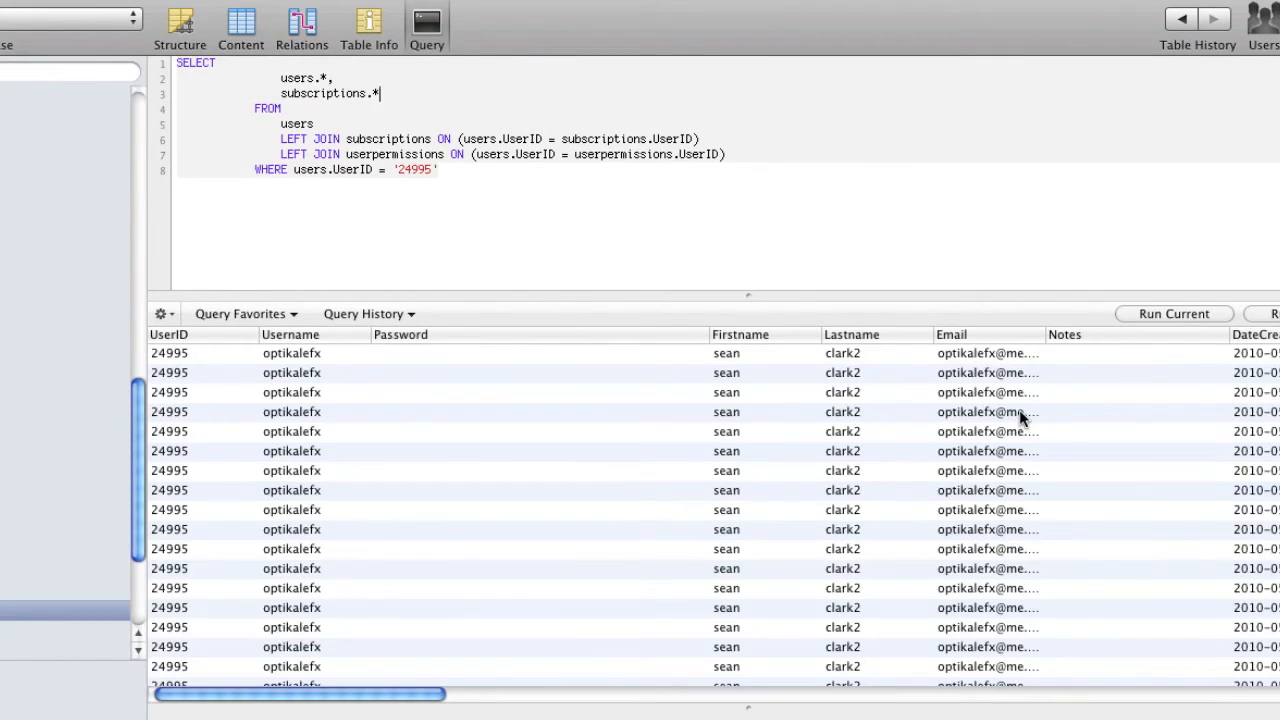
pyautogui.hscroll(3)
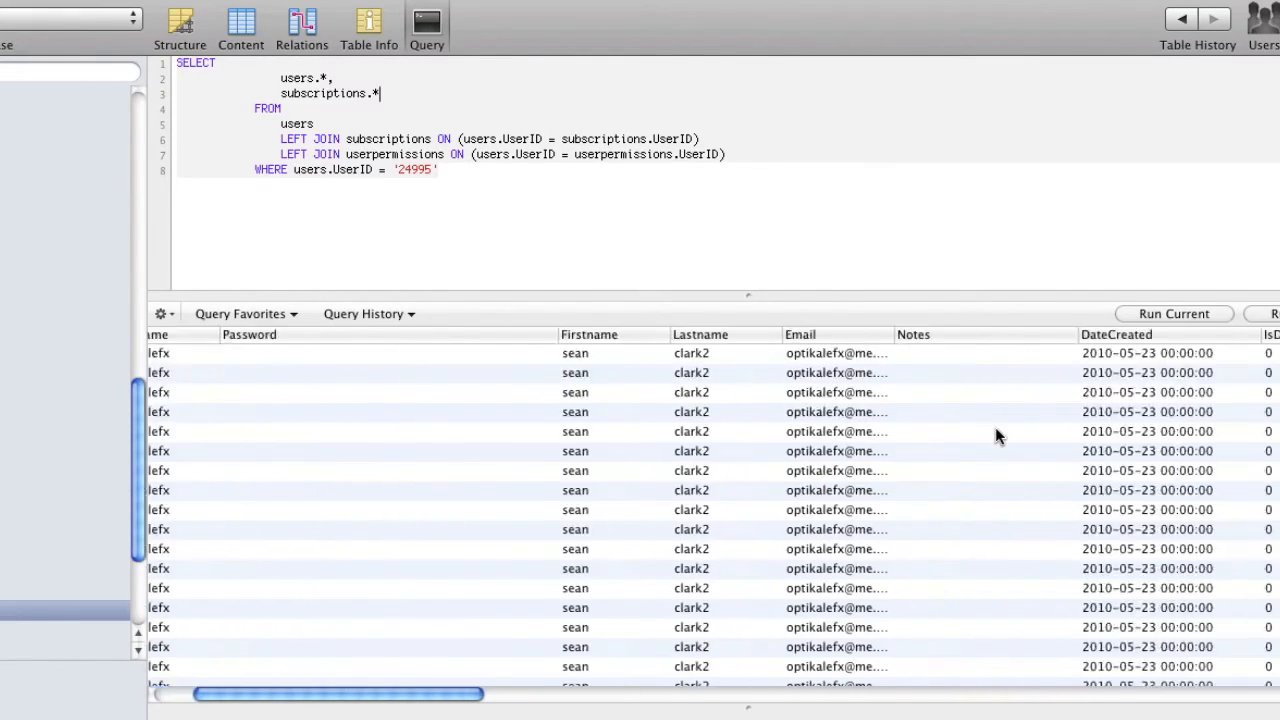
pyautogui.hscroll(3)
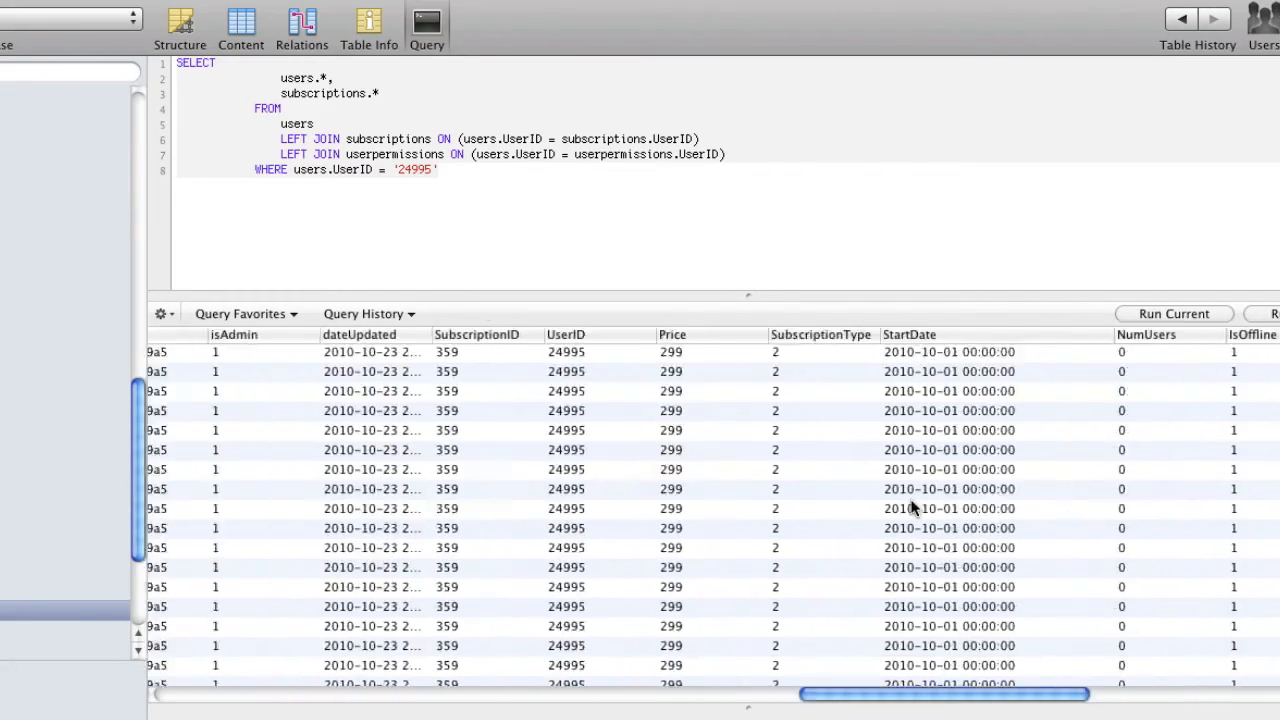
pyautogui.hscroll(-3)
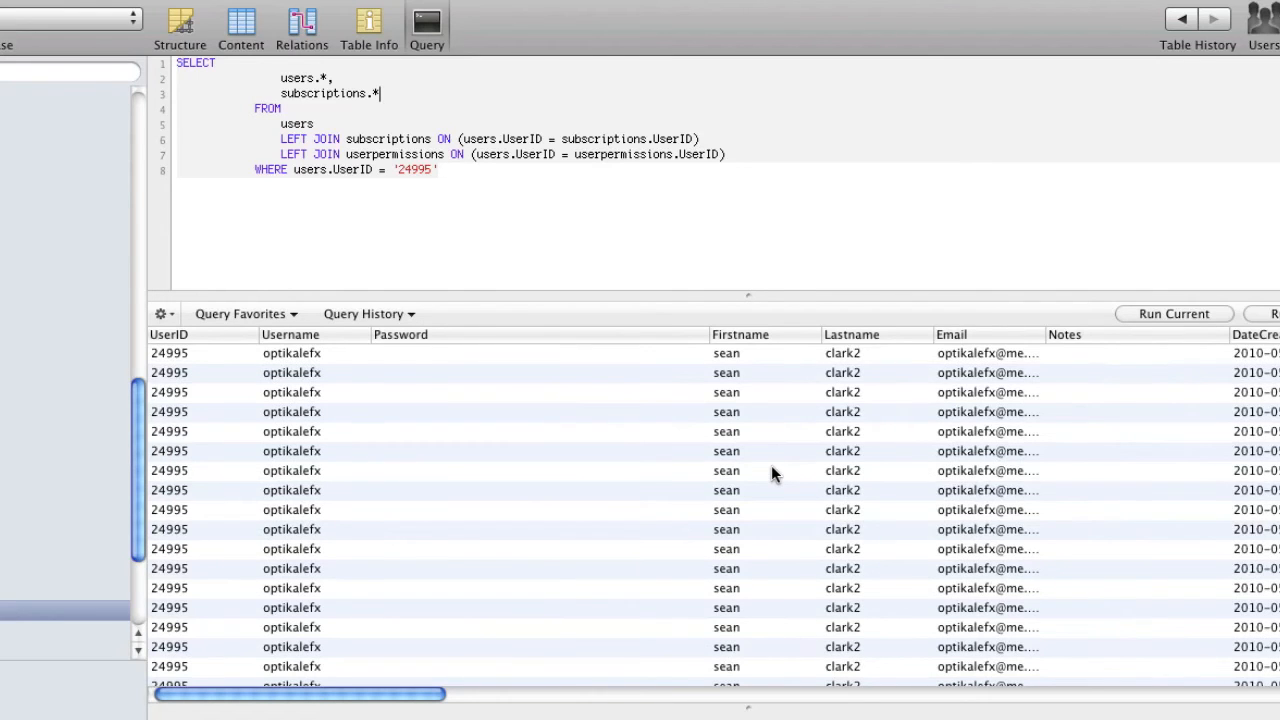
pyautogui.scroll(-3)
pyautogui.write(',')
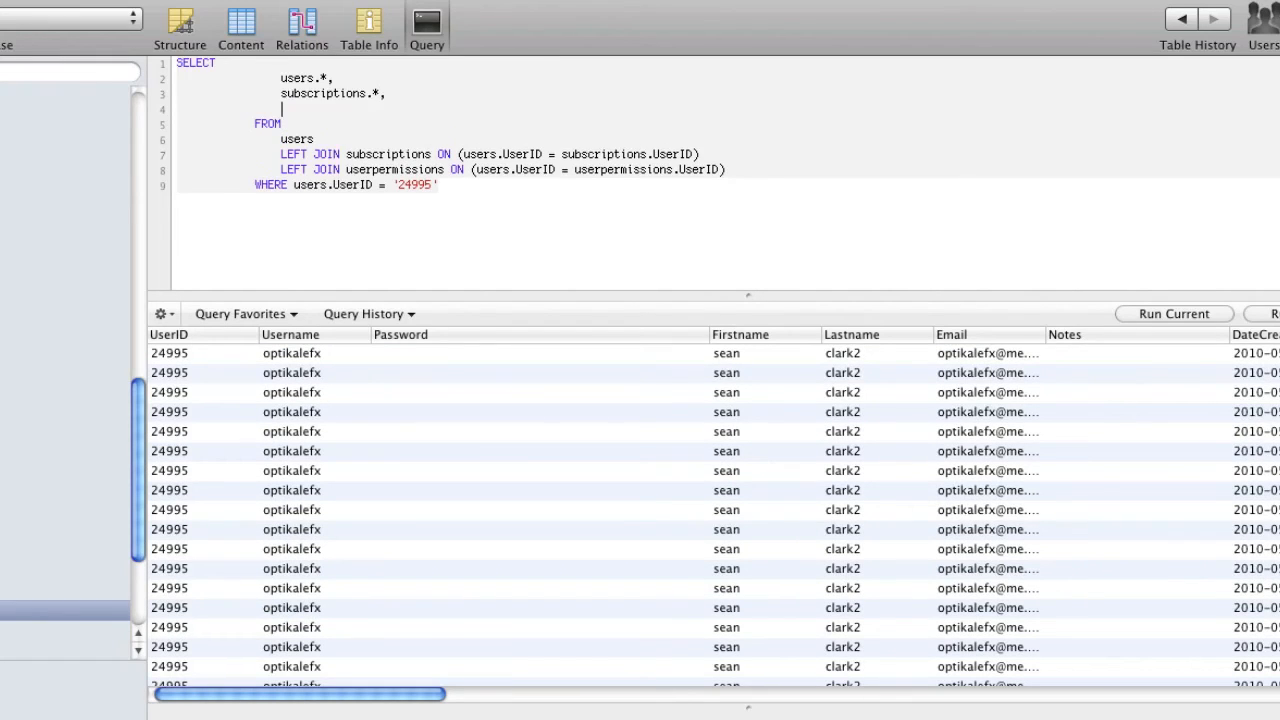
# Step: Restore GROUP_CONCAT(userpermissions.TutorialID) as tutorials and rerun, getting one row with a comma-separated tutorials list
pyautogui.write('GROUP_CONCAT(userpermissions.TutorialID) as tutorials')
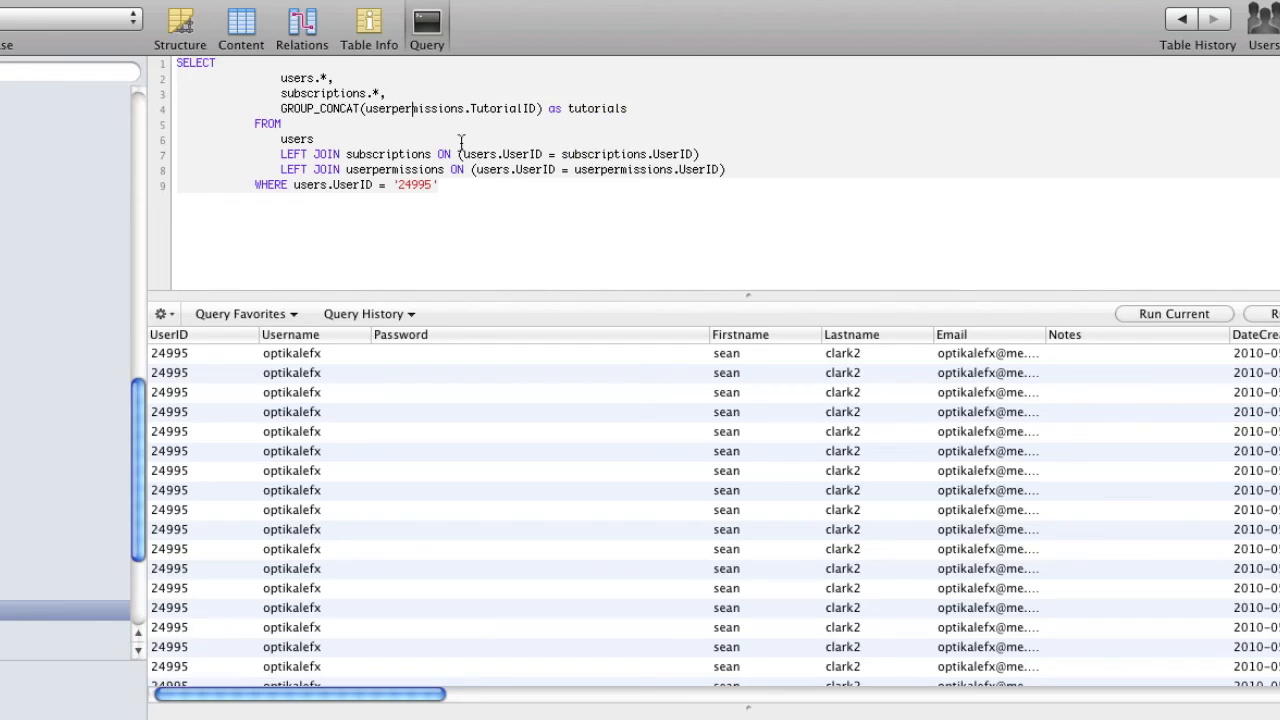
pyautogui.moveTo(544, 200)
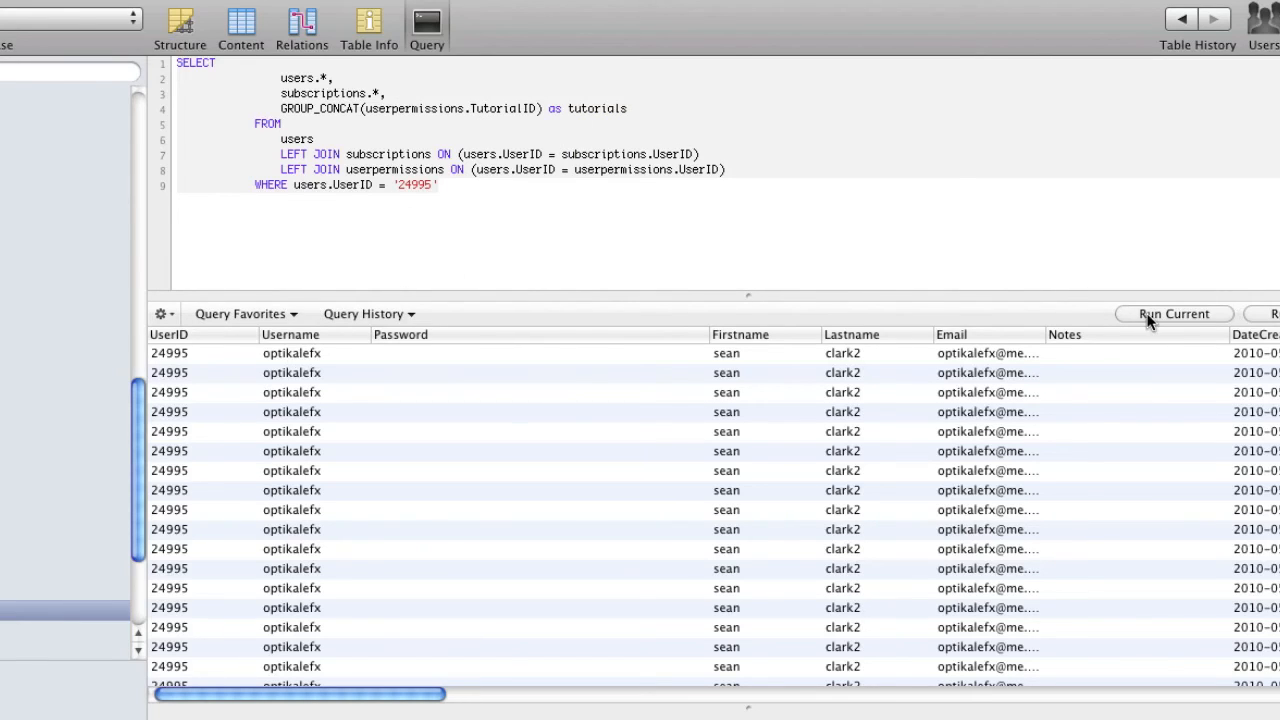
pyautogui.click(1172, 312)
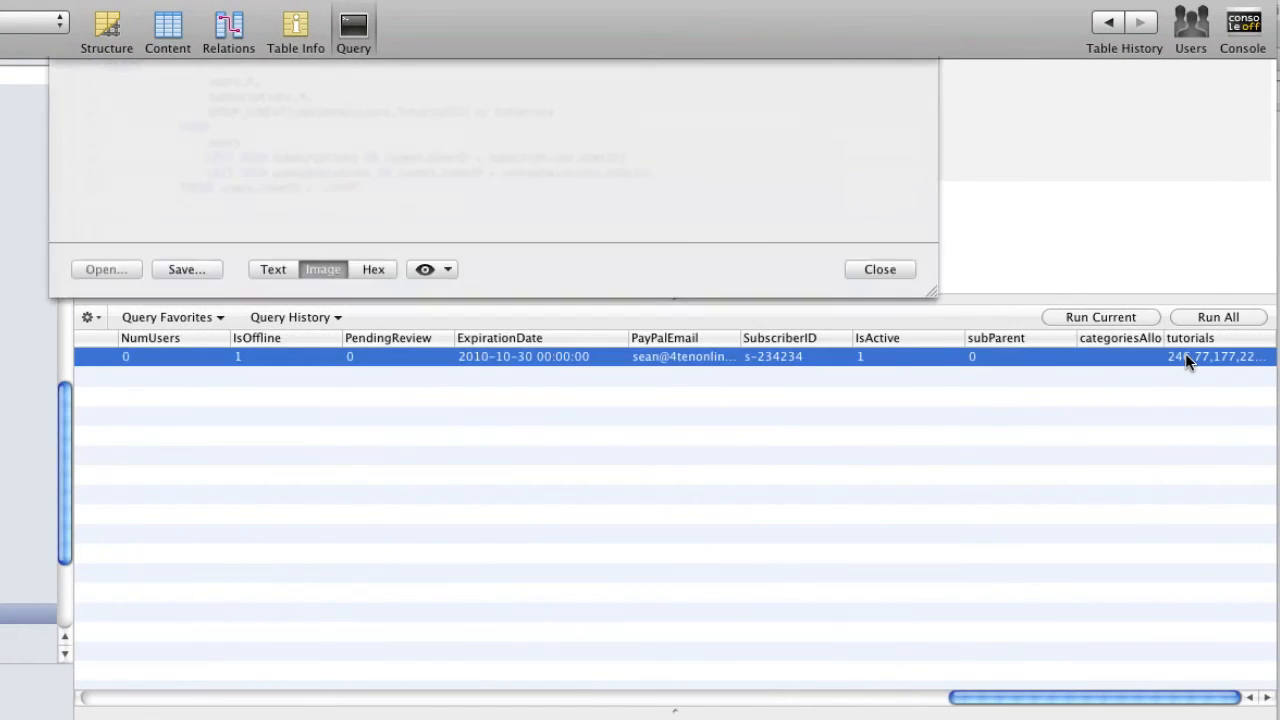
pyautogui.click(272, 268)
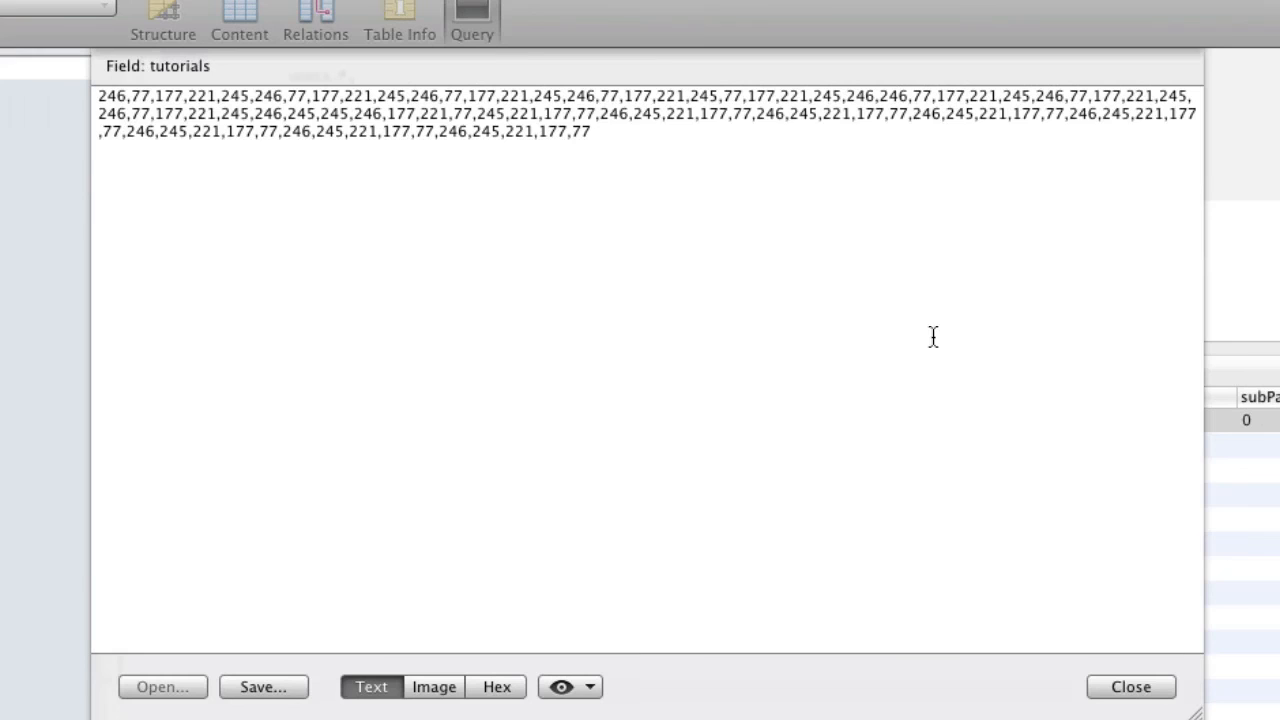
pyautogui.moveTo(1108, 624)
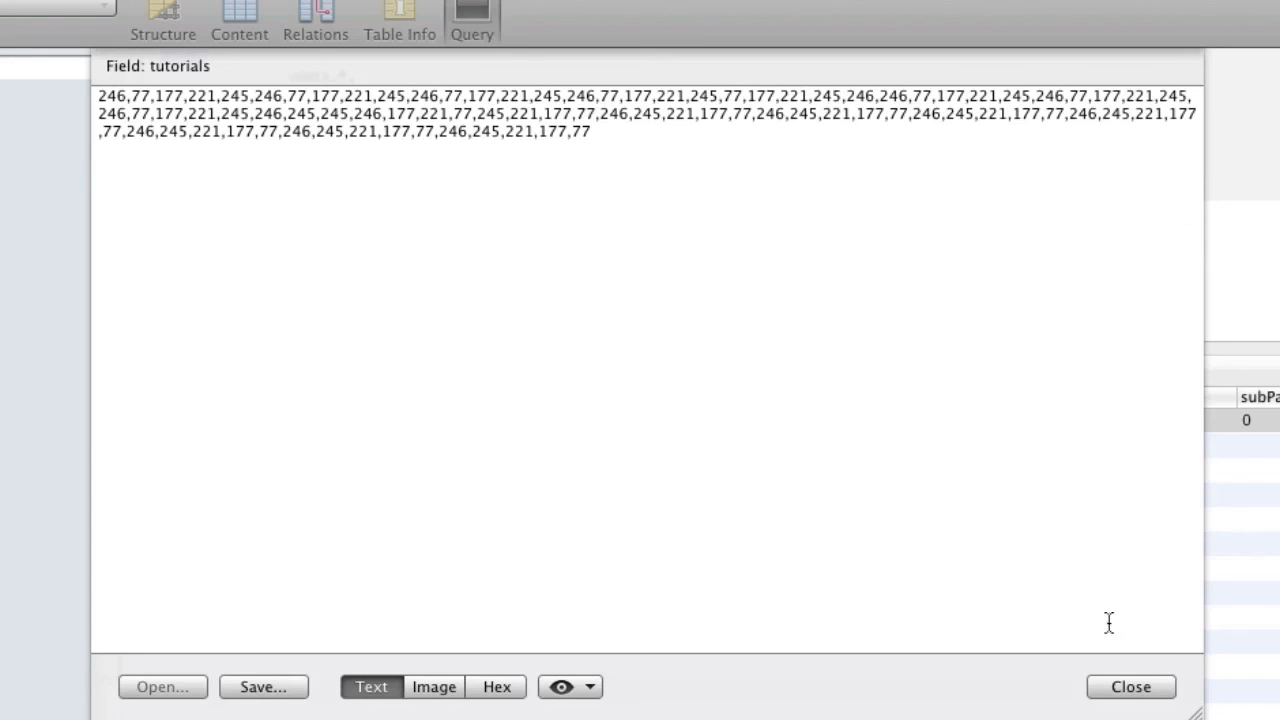
pyautogui.click(1130, 688)
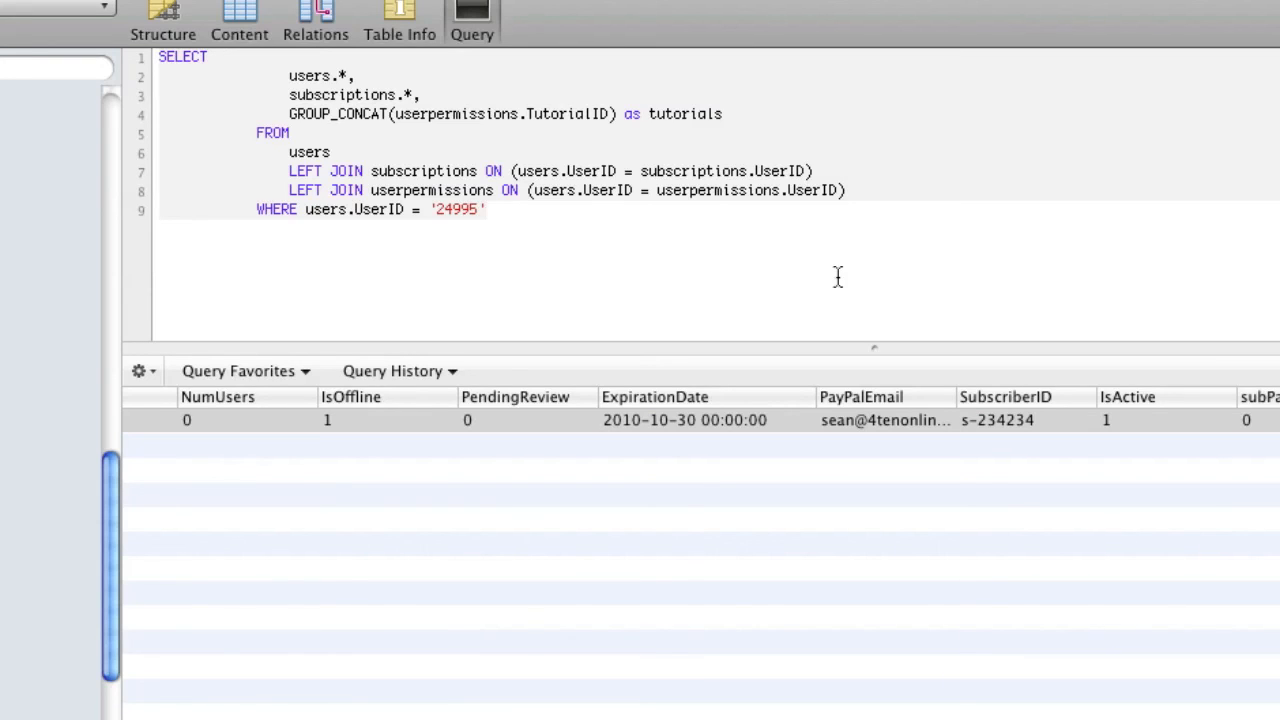
pyautogui.click(488, 210)
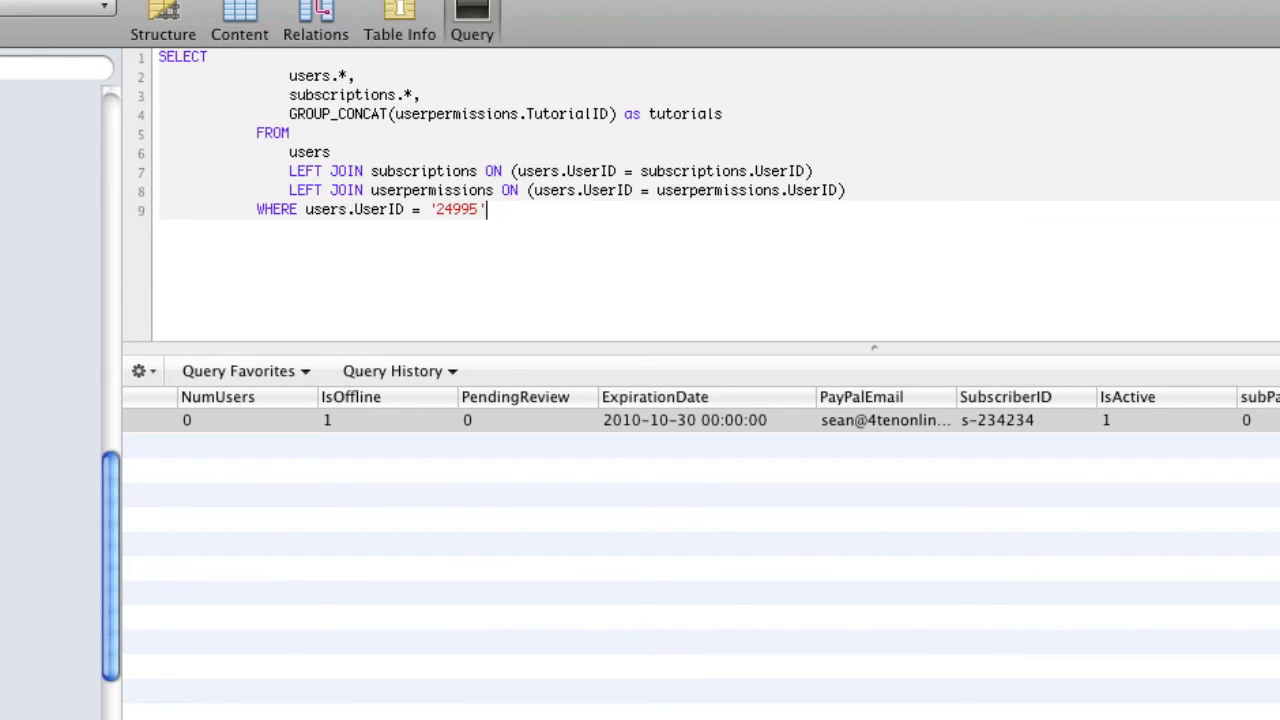